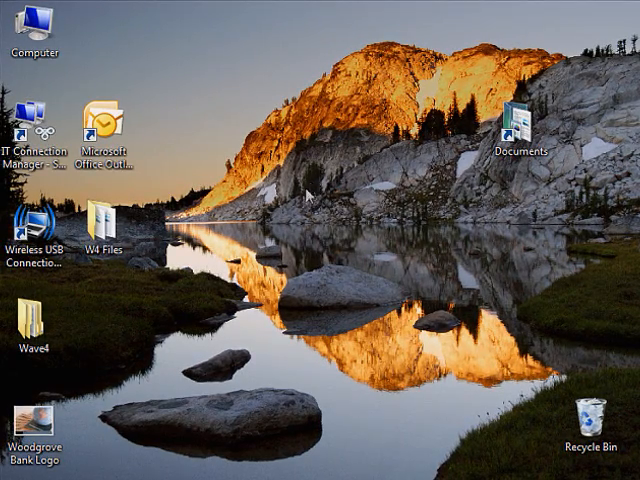
Launch Microsoft Office OneNote 2007 from the Start menu.
click(20, 462)
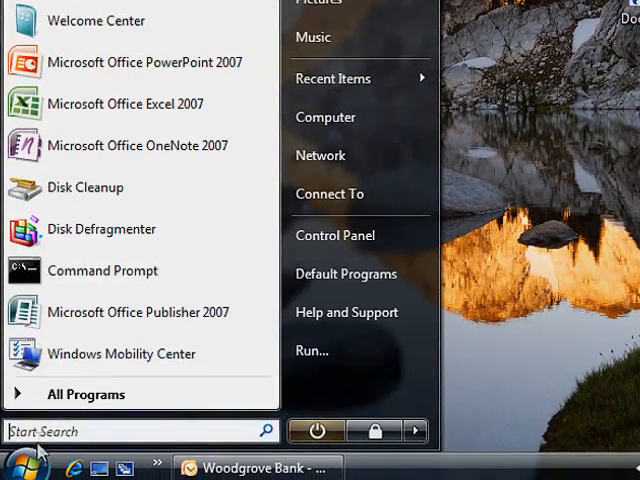
click(138, 144)
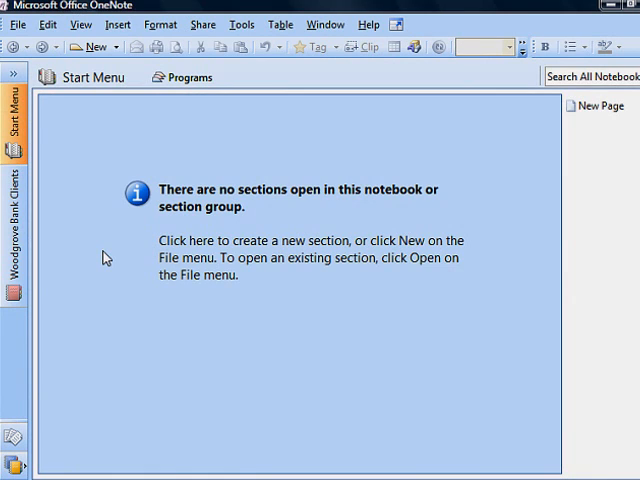
Start a new notebook from File > New so the New Notebook Wizard appears.
click(18, 24)
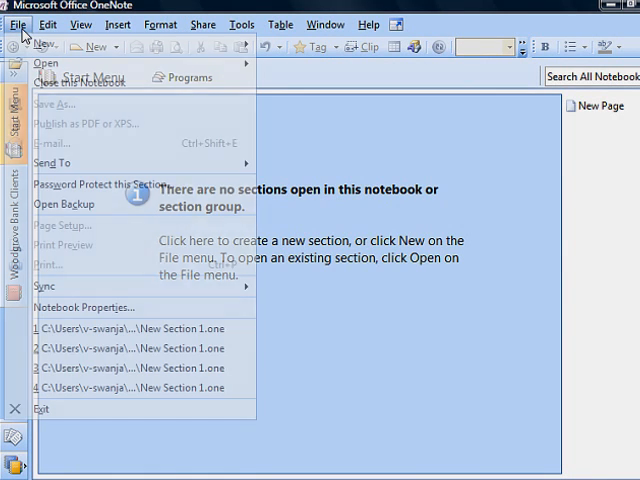
mouse_move(44, 42)
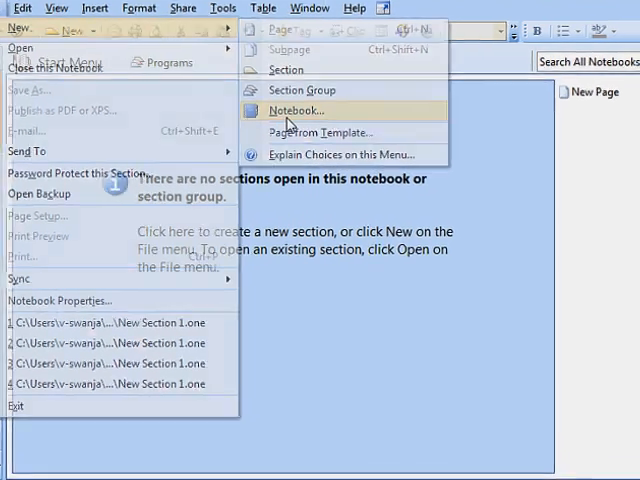
click(294, 110)
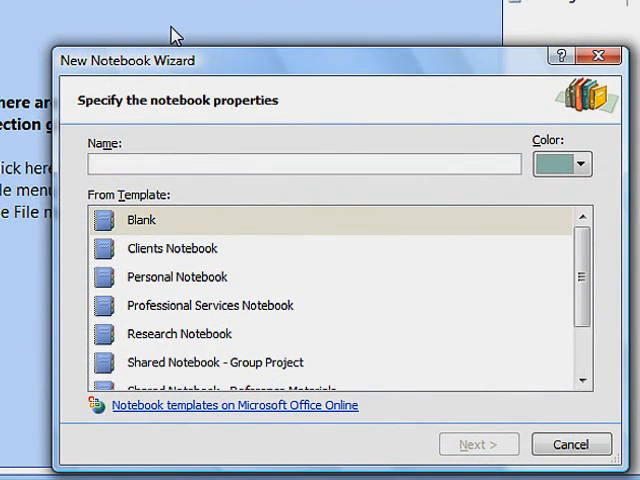
Name the notebook 'Woodgrove Bank Updates' and pick a yellow colour.
click(300, 164)
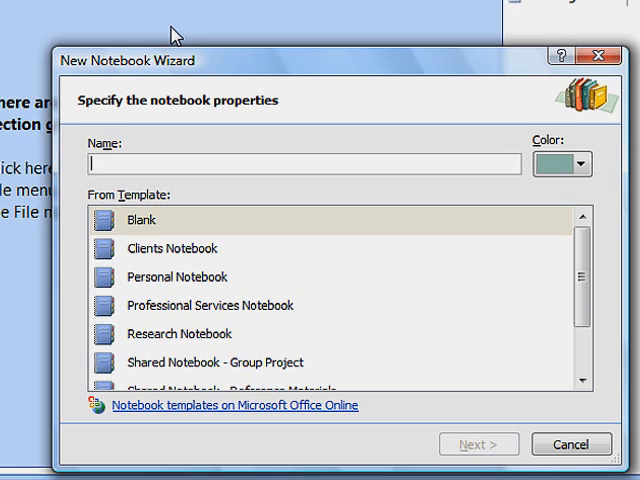
text(Woodgr)
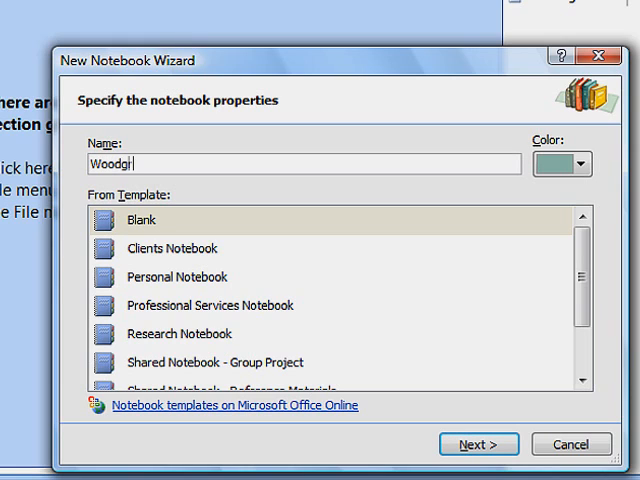
text(ove Bank U)
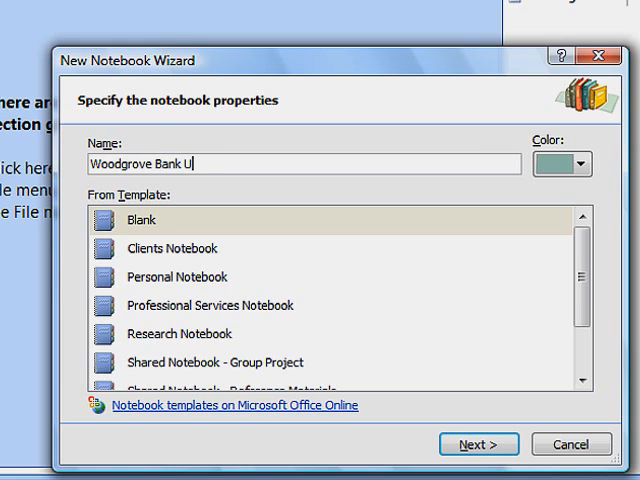
text(pdates)
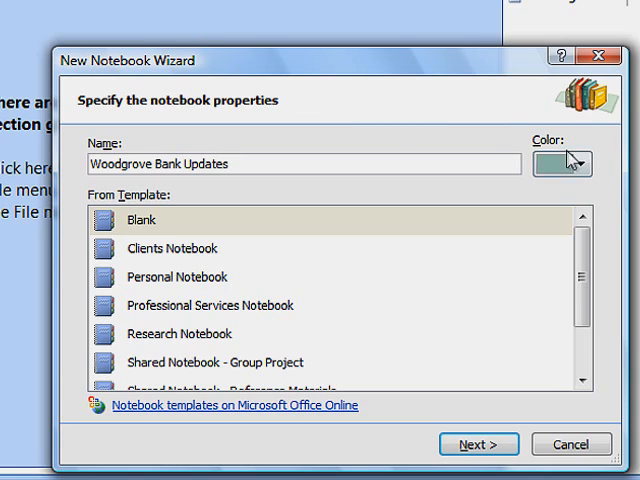
click(576, 164)
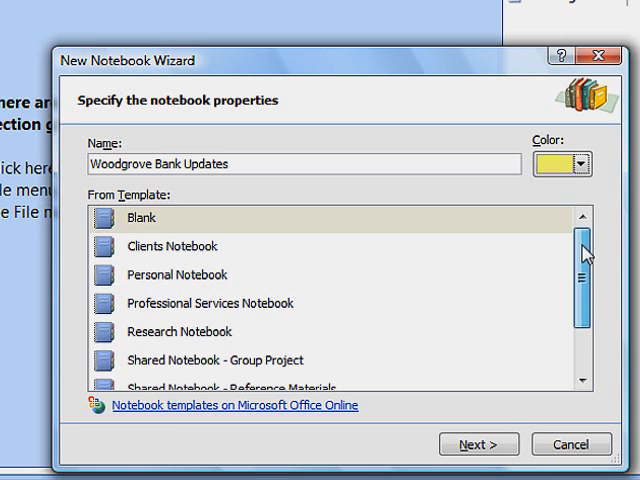
scroll(down, 3)
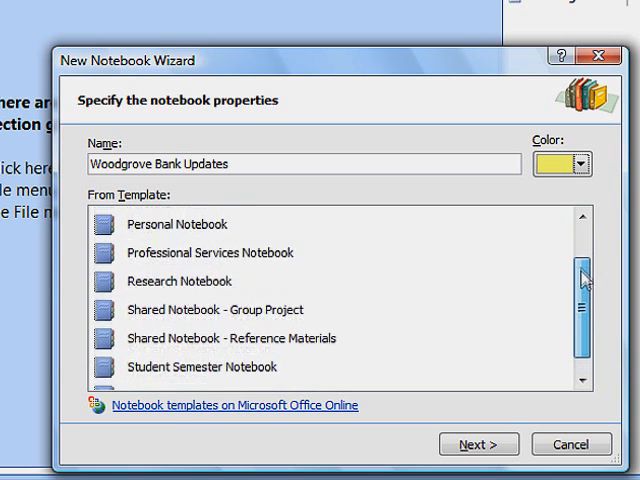
scroll(up, 3)
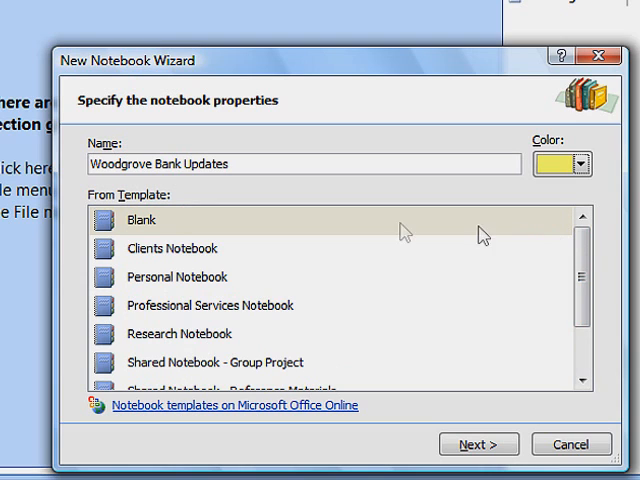
Base the notebook on the Blank template and continue to the next wizard step.
click(140, 220)
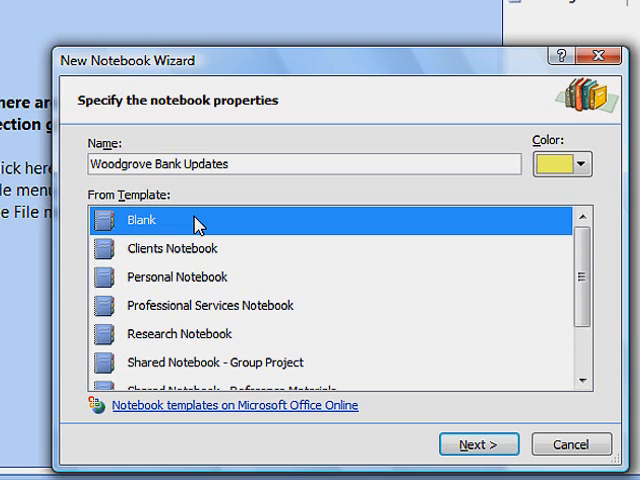
click(480, 444)
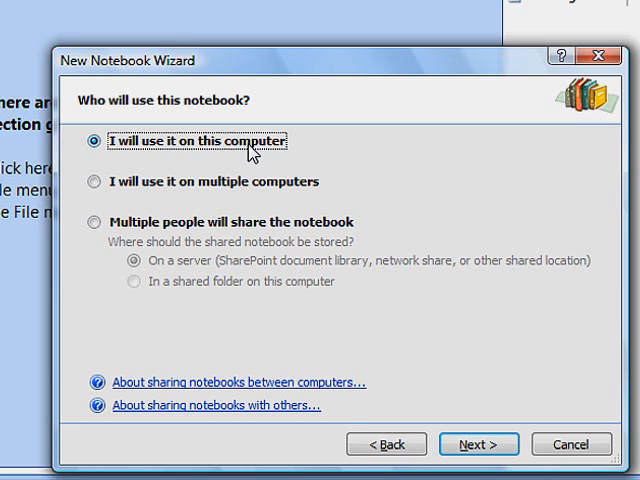
mouse_move(256, 176)
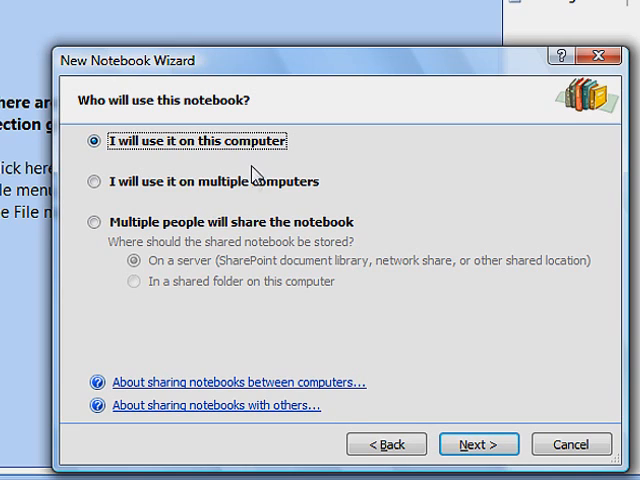
mouse_move(260, 230)
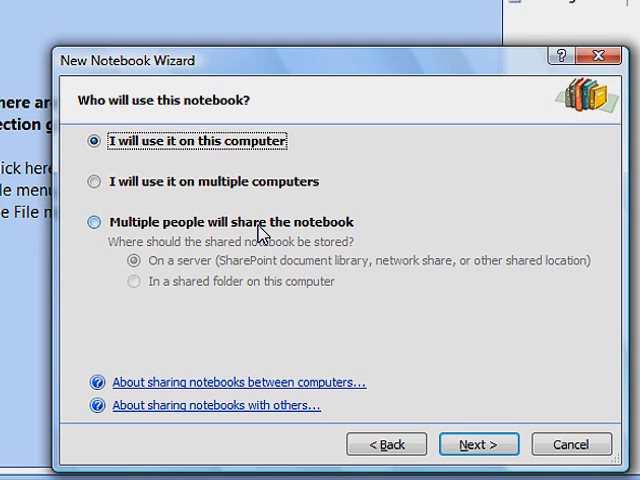
mouse_move(244, 152)
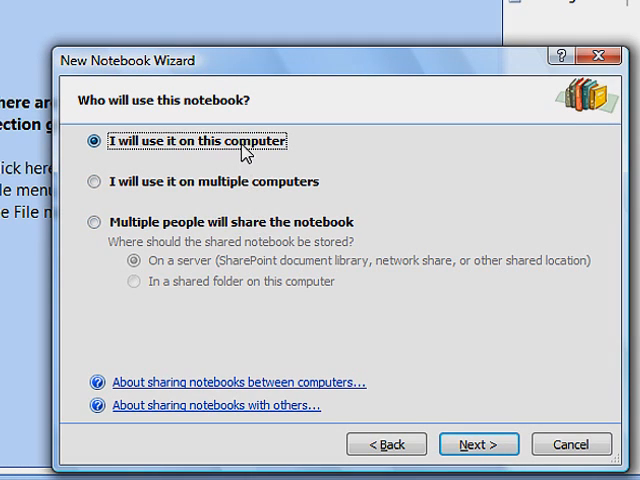
mouse_move(480, 444)
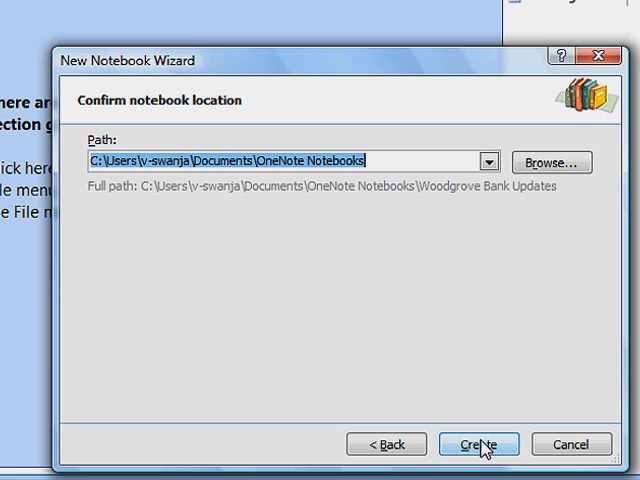
Create the notebook at the default Documents\OneNote Notebooks location.
click(480, 444)
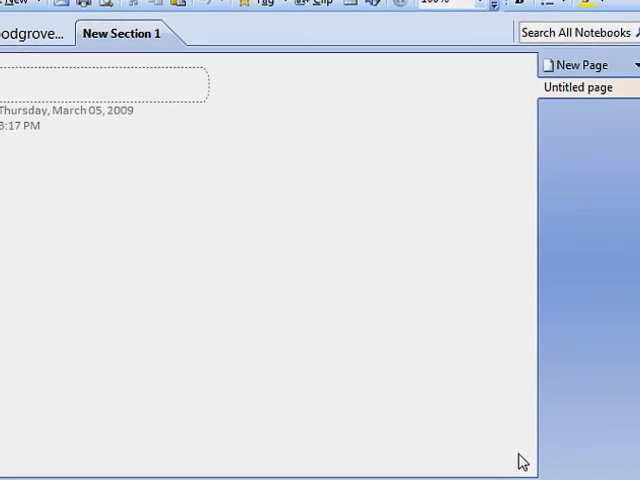
Title the first page 'Woodgrove Meeting Notes'.
text(Woodgrove Meet)
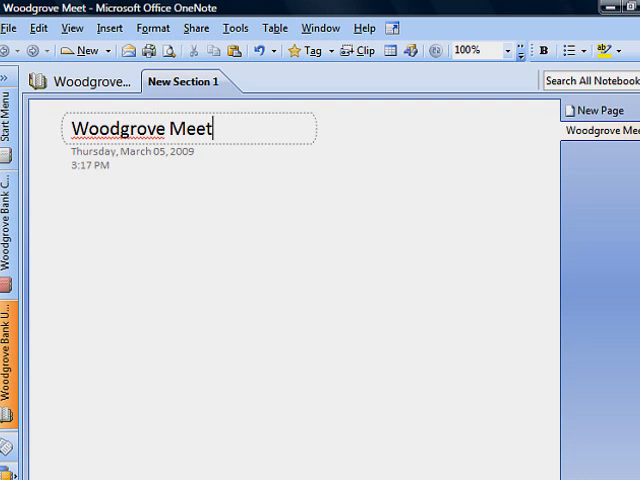
text(ing Notes)
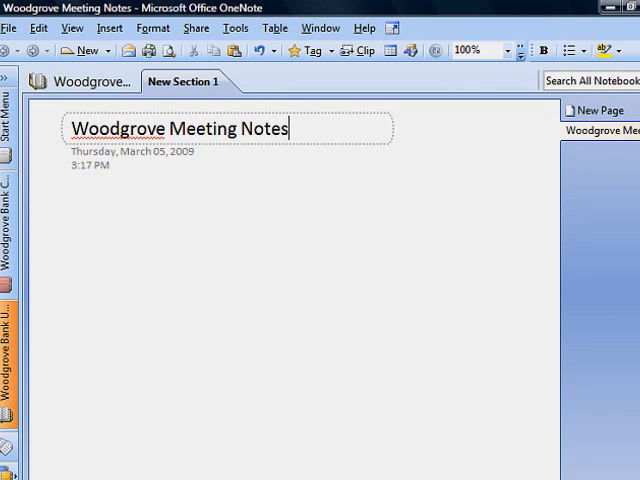
mouse_move(326, 284)
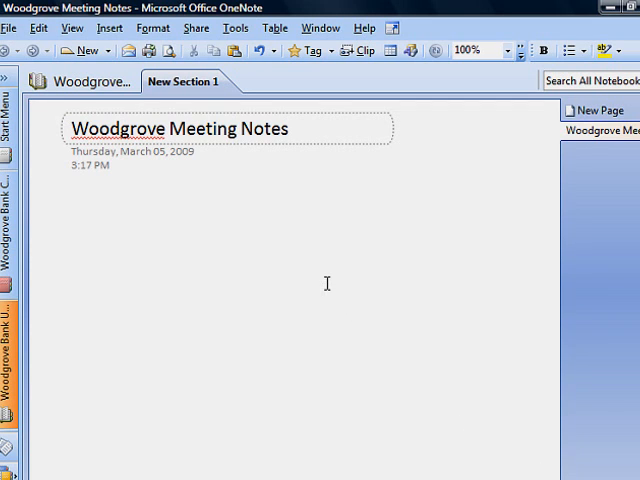
Add an Agenda note listing Hiring and March Update.
text(Agenda:)
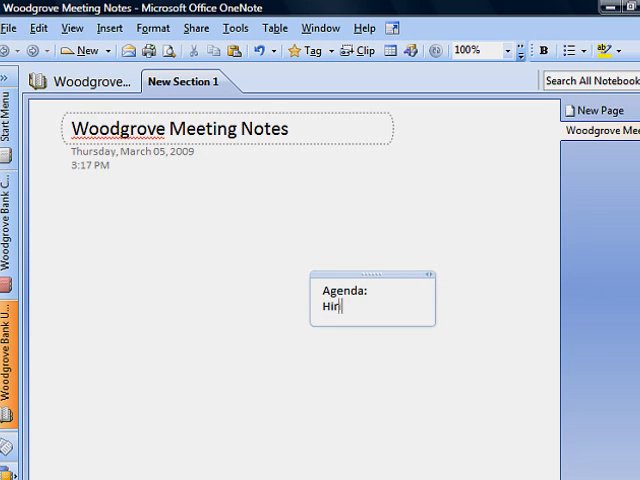
text(ing)
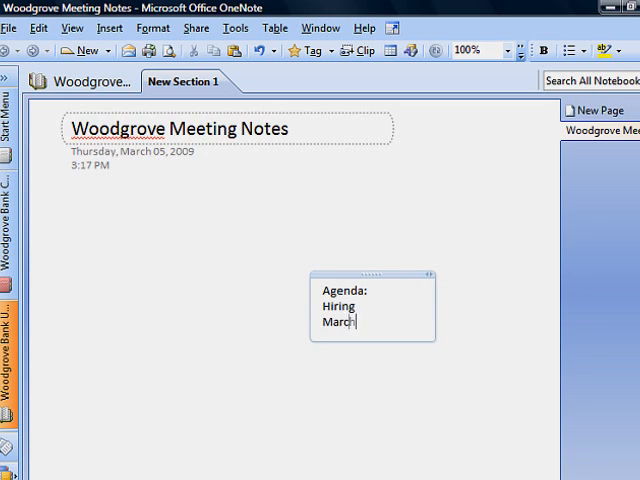
text(Update)
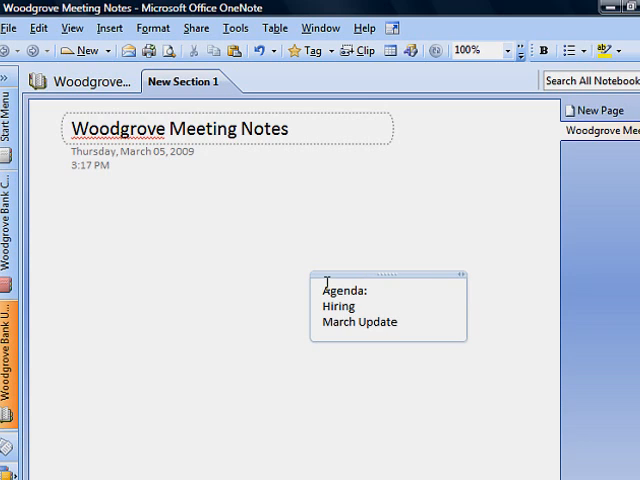
Add a separate Notes box with 'Email David' and 'Book conf room'.
click(444, 428)
text(Notes)
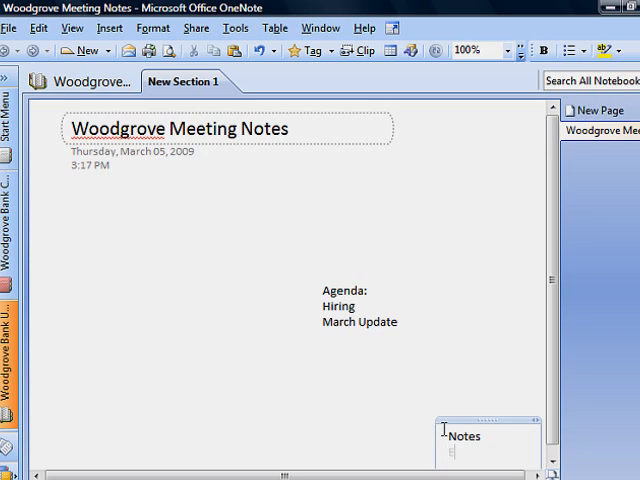
text(Email David)
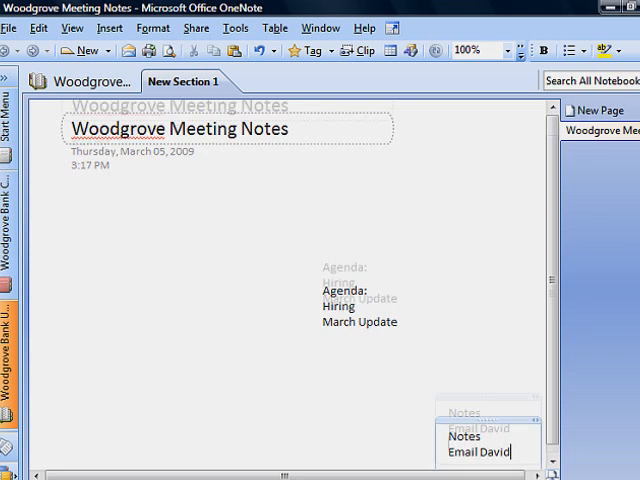
text(Book)
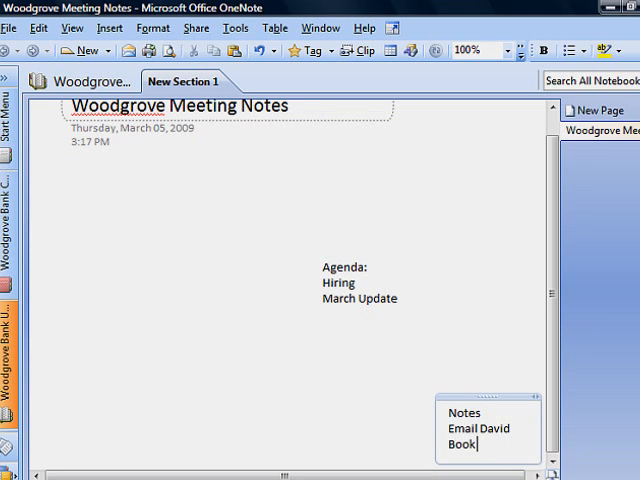
text(conf room)
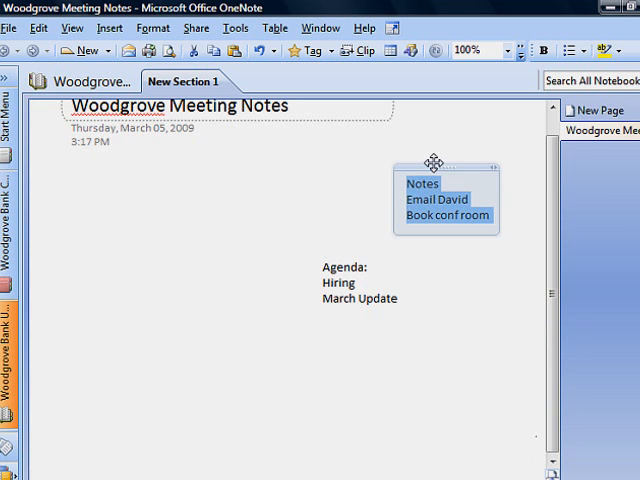
mouse_move(484, 144)
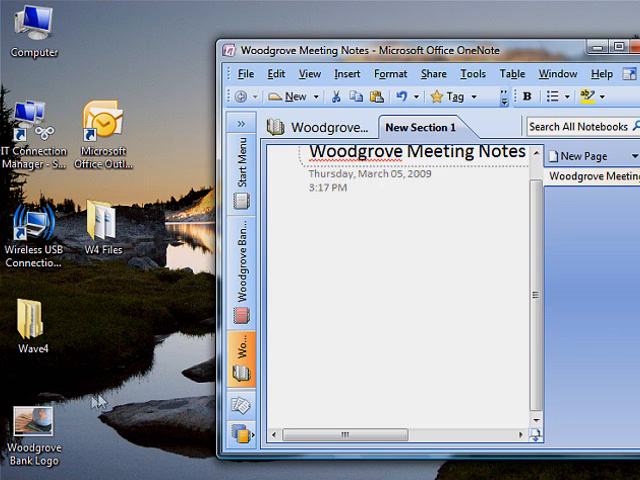
mouse_move(510, 376)
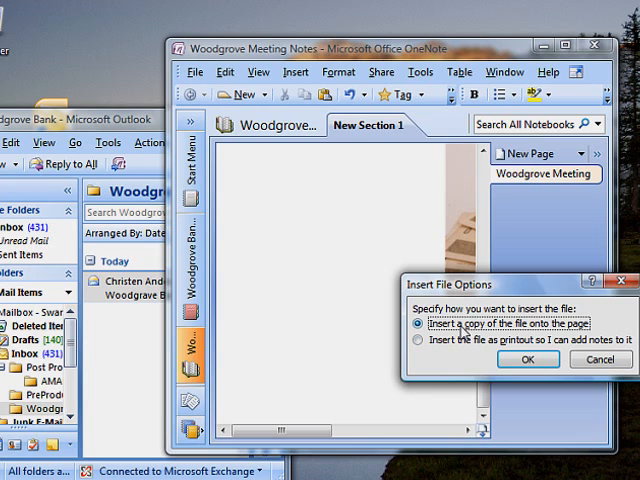
mouse_move(490, 352)
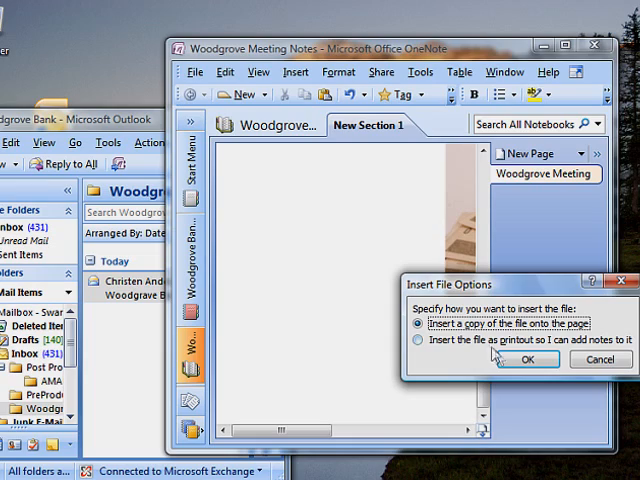
Insert a copy of the Woodgrove Bank email file onto the page.
click(524, 360)
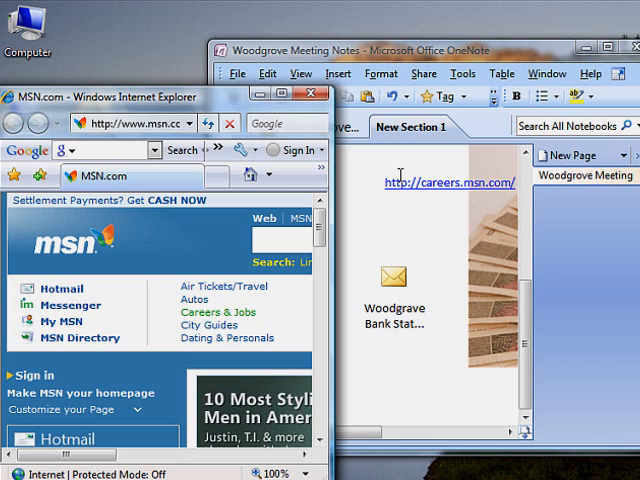
mouse_move(572, 90)
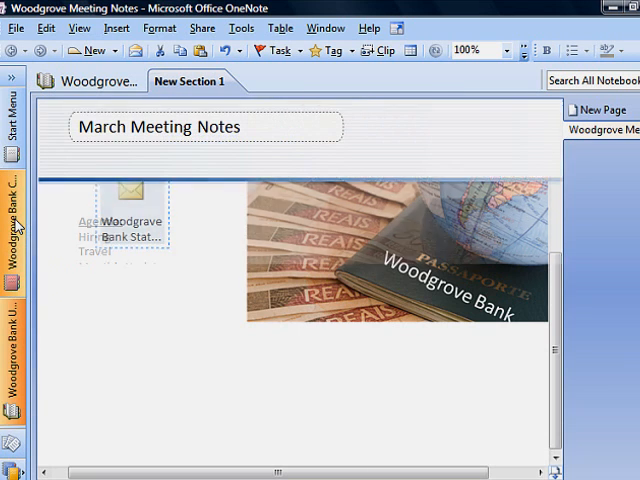
Switch to the finished March Meeting Notes page in the notebook.
click(404, 82)
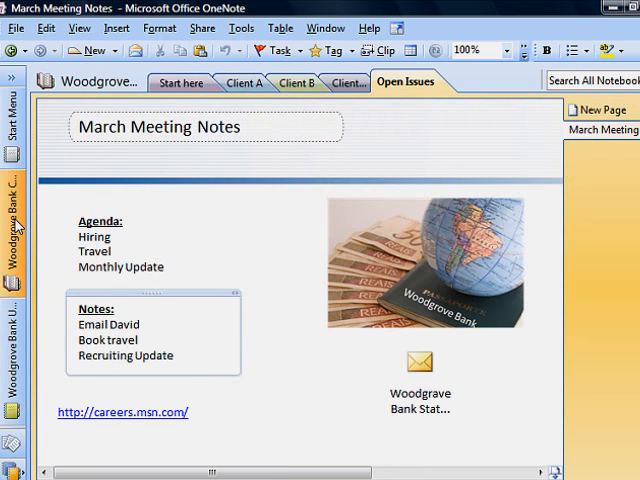